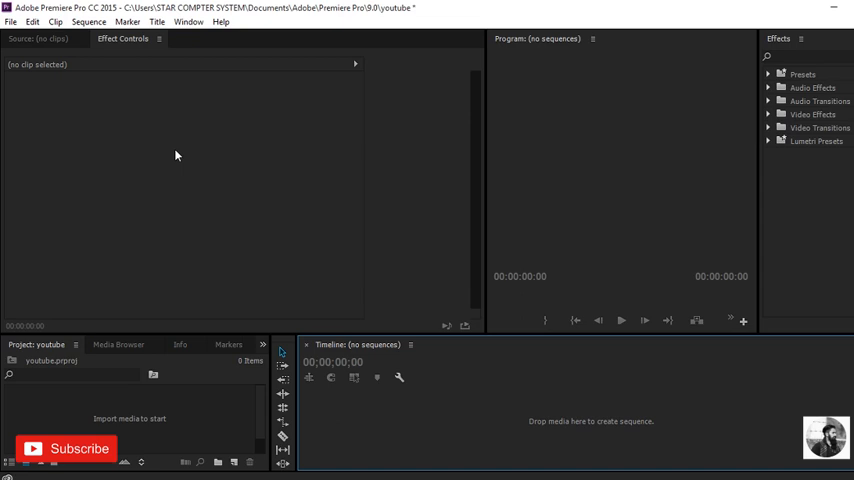
# Create a new default still title at 1280x720, named Title 07
pyautogui.click(156, 21)
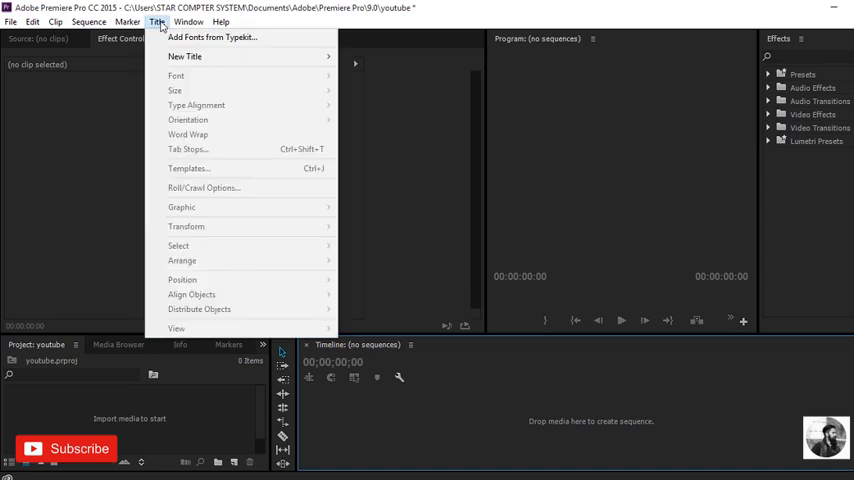
pyautogui.moveTo(185, 56)
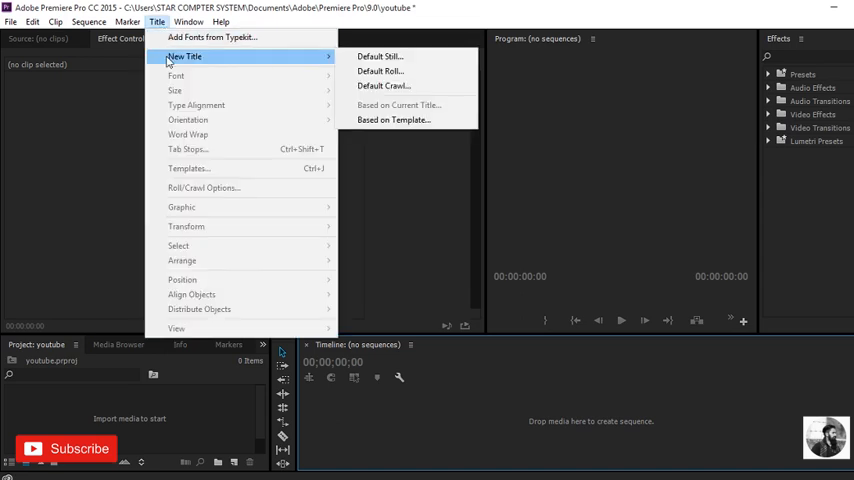
pyautogui.moveTo(380, 56)
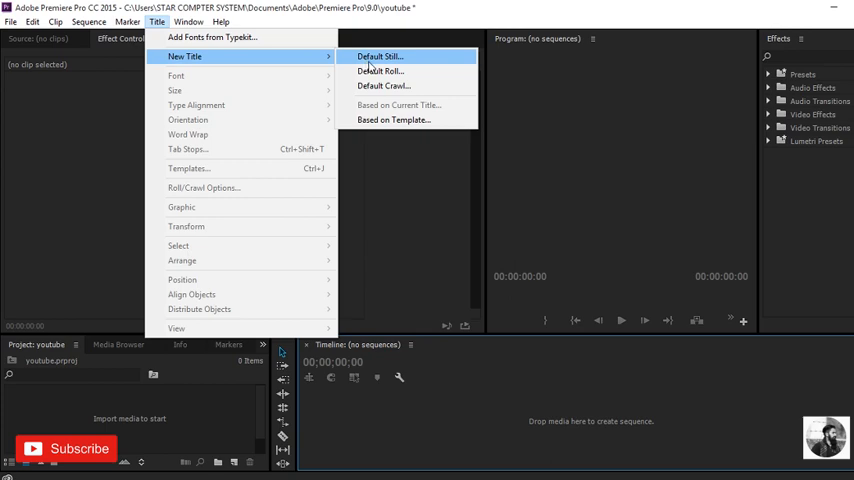
pyautogui.click(379, 56)
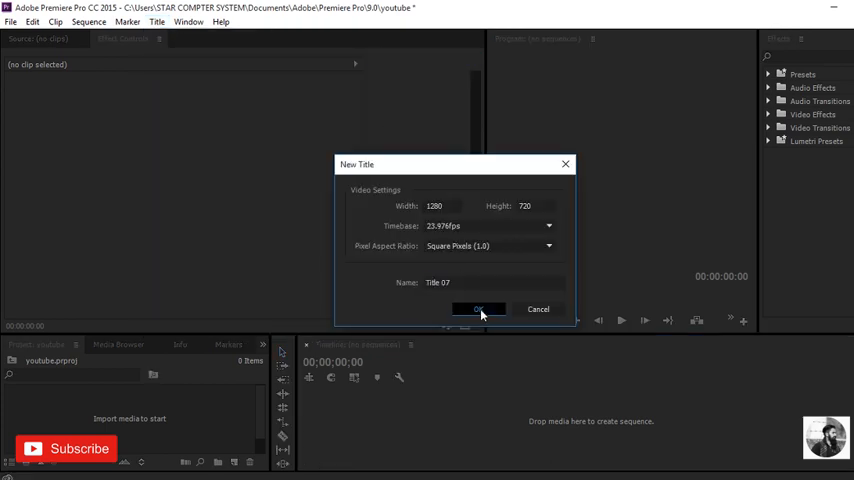
pyautogui.click(479, 309)
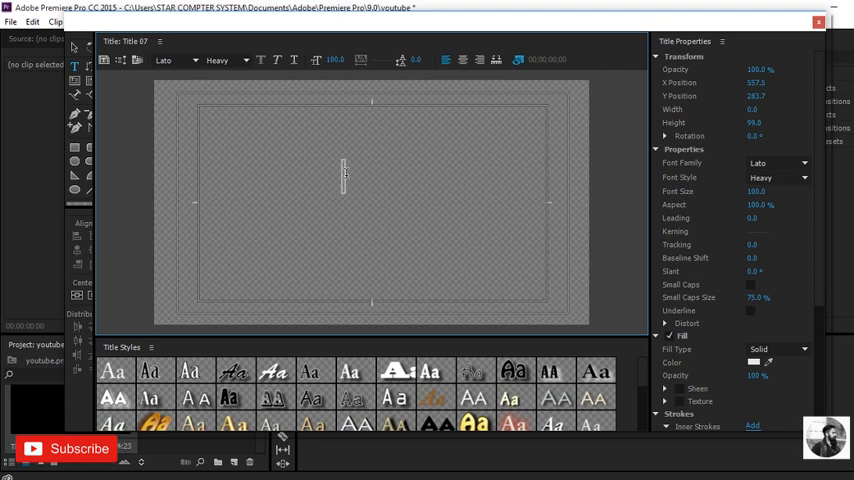
pyautogui.write('ABIJEET DULAL')
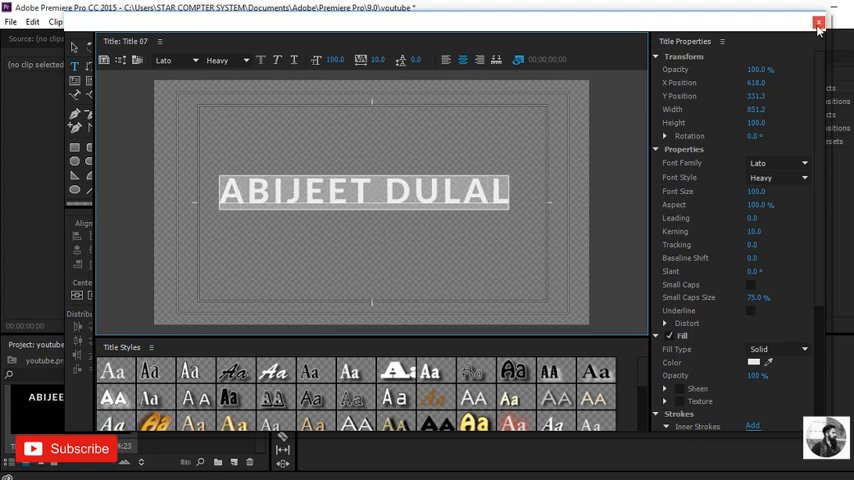
pyautogui.click(818, 22)
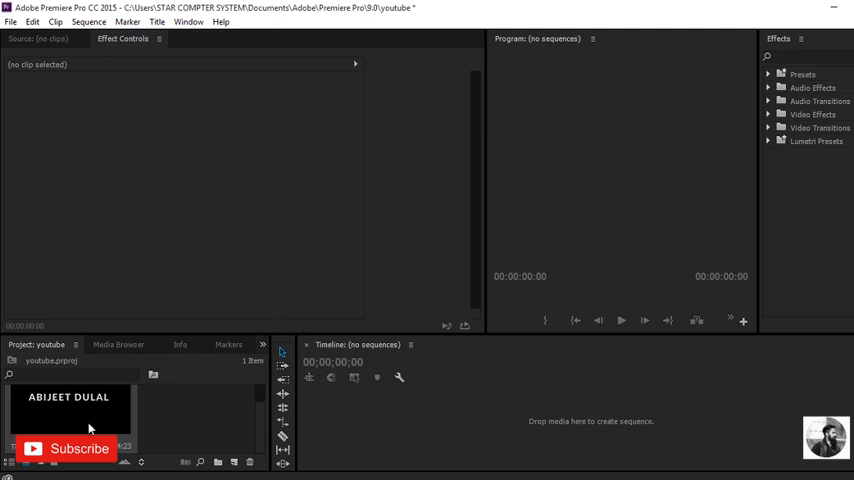
pyautogui.moveTo(88, 418)
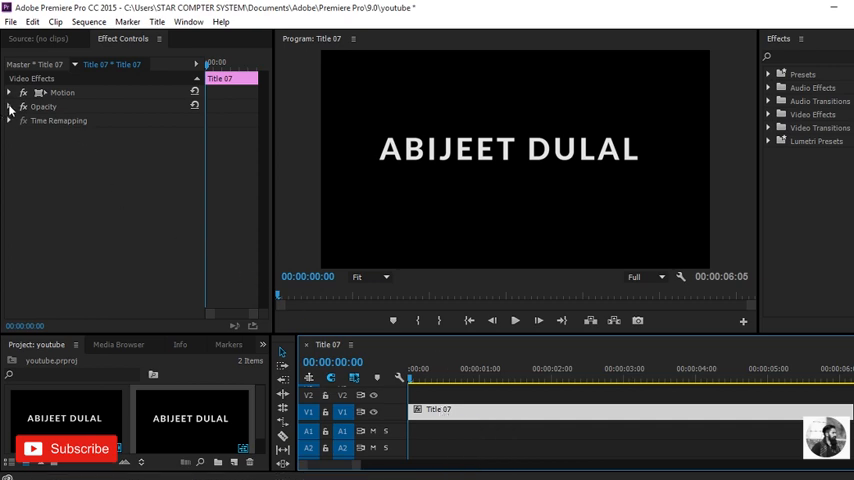
# Expand Opacity and keyframe 0% to 100% fade-in and fade-out across Title 07
pyautogui.click(9, 107)
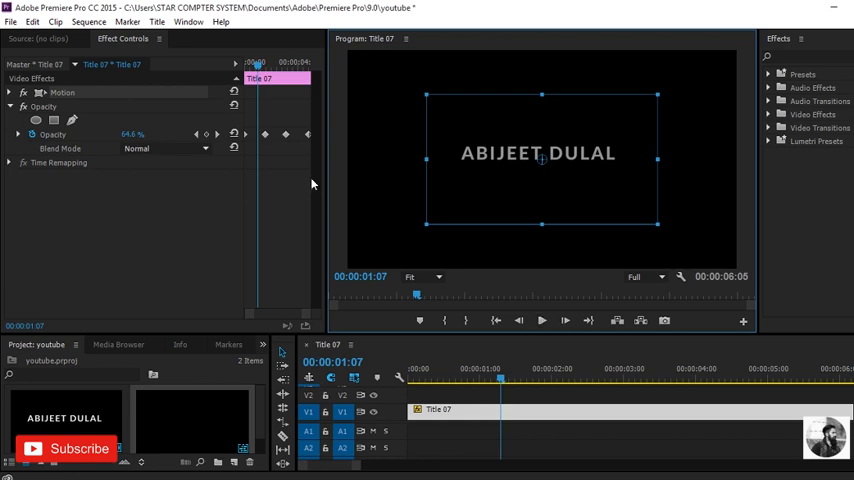
pyautogui.moveTo(310, 120)
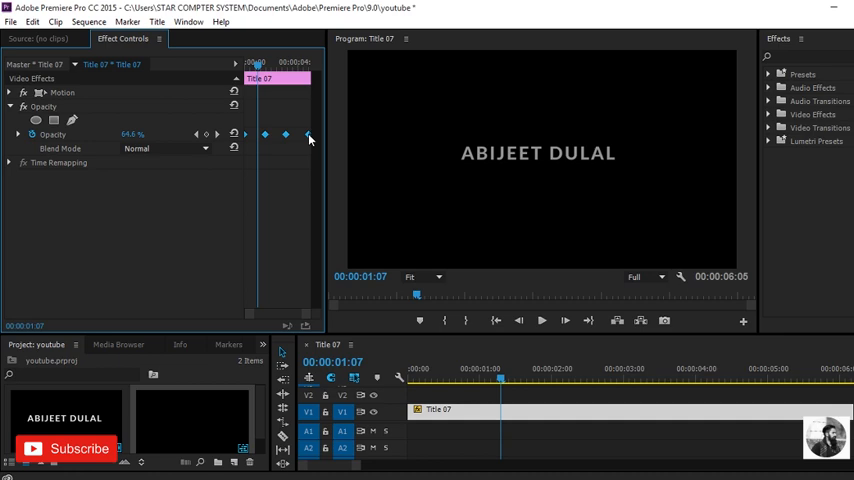
# Set the opacity keyframes to Auto Bezier and preview the fades in the Program monitor
pyautogui.rightClick(310, 138)
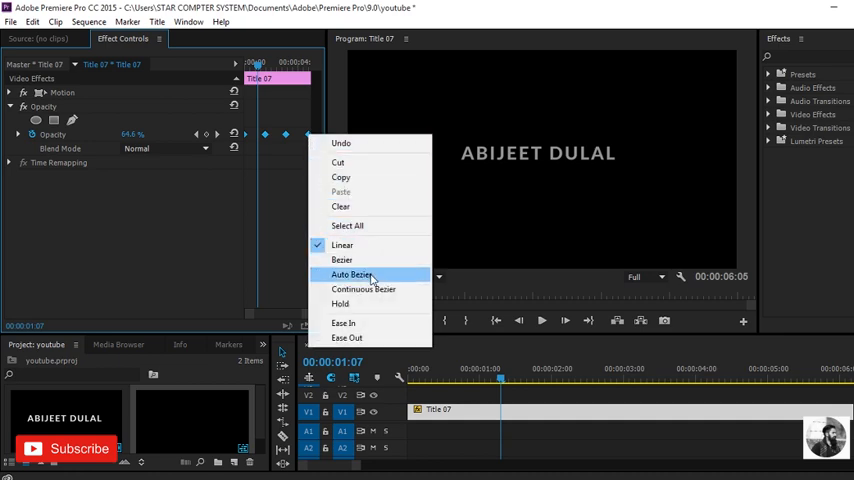
pyautogui.click(351, 274)
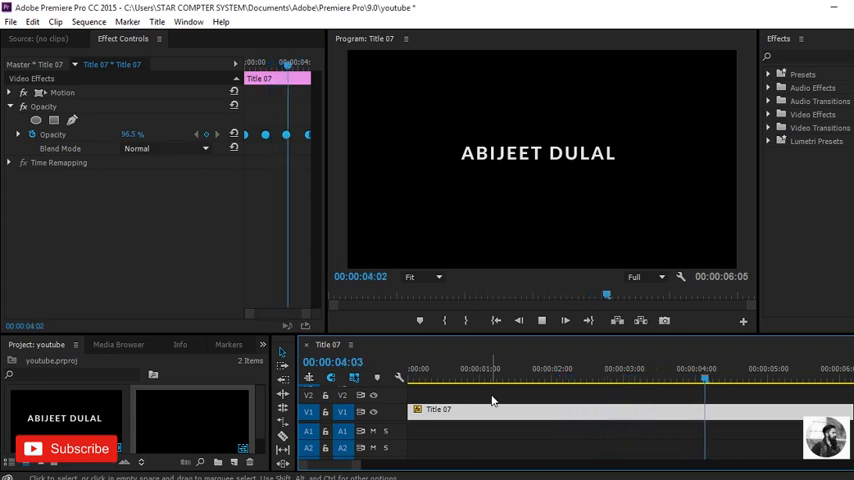
pyautogui.click(543, 320)
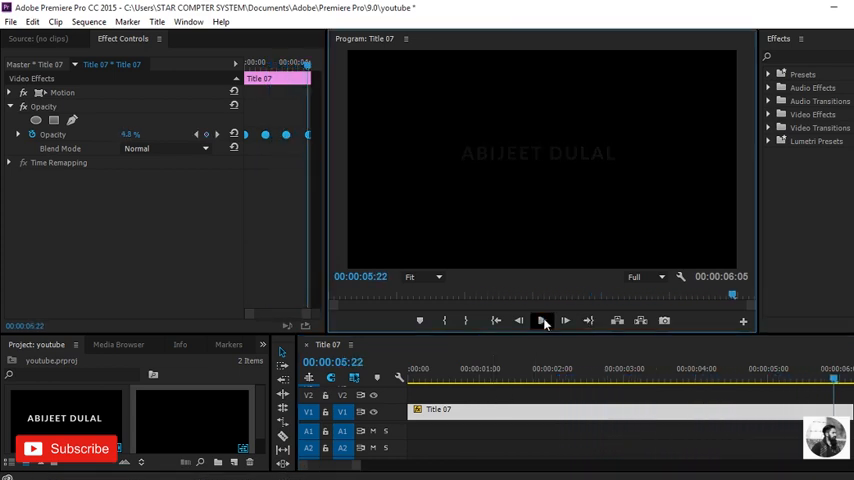
pyautogui.click(543, 320)
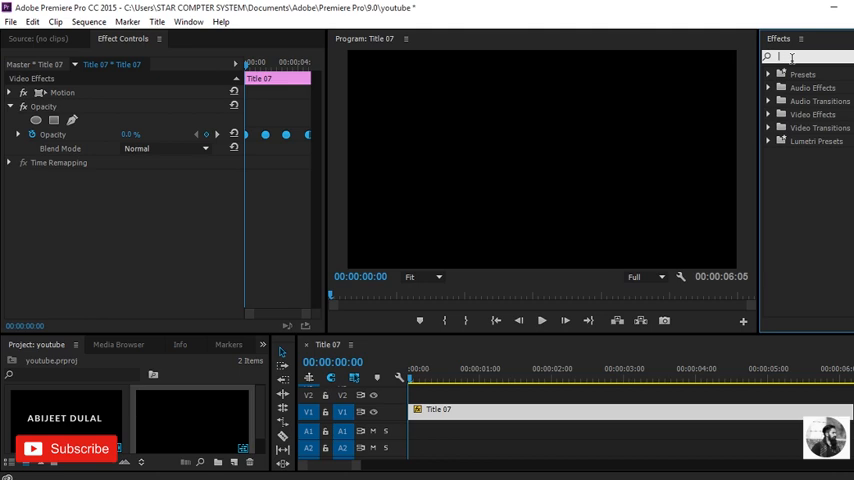
# Search effects for 'gau' and apply Gaussian Blur to Title 07
pyautogui.write('gl')
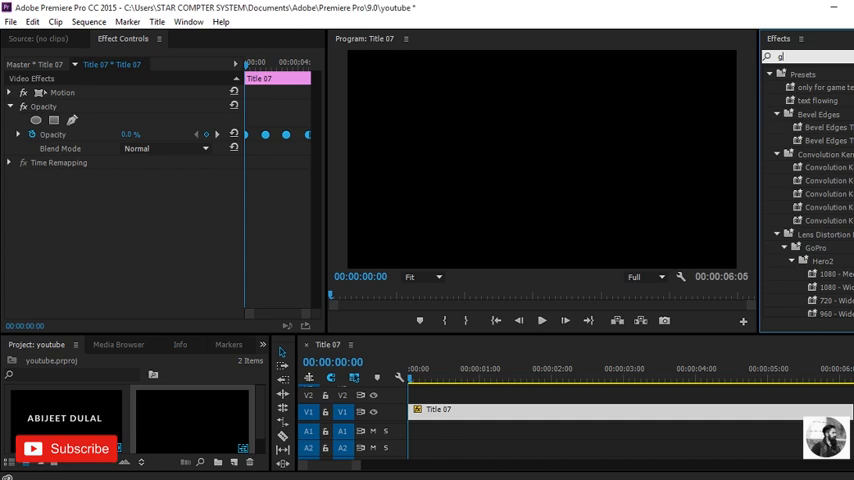
pyautogui.write('gau')
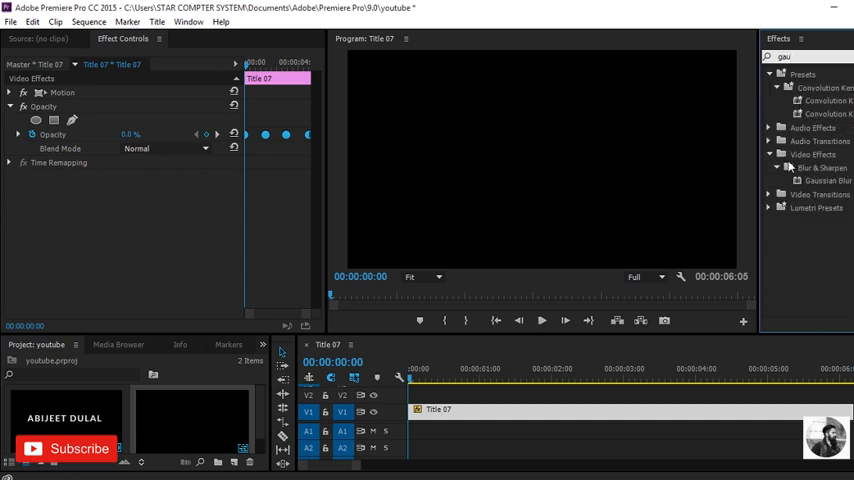
pyautogui.moveTo(810, 170)
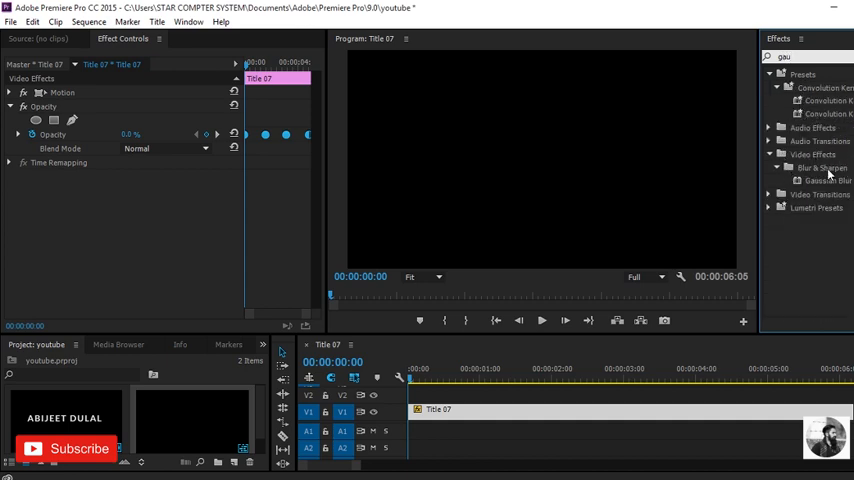
pyautogui.click(820, 181)
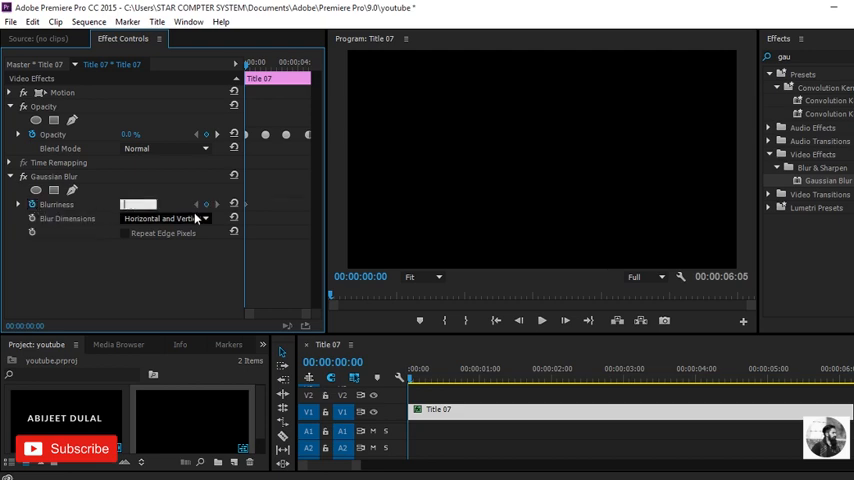
# Keyframe Blurriness at 50, 0.0, 0.0 and 50 across the clip
pyautogui.write('50')
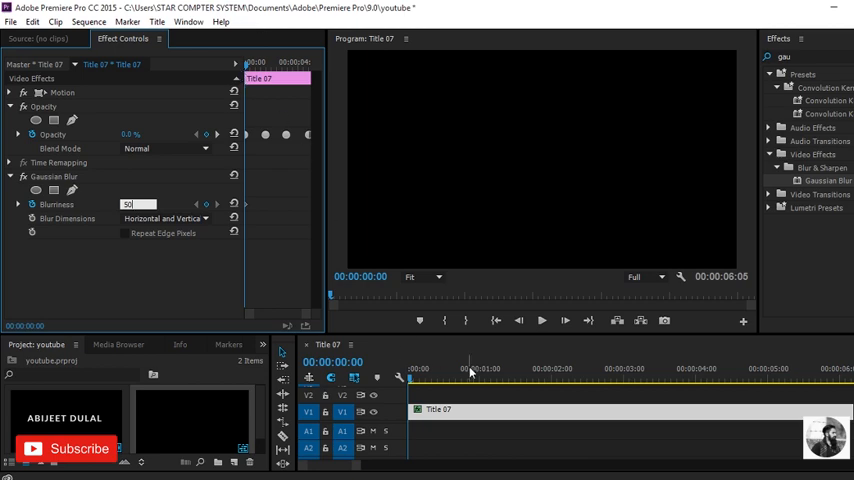
pyautogui.moveTo(555, 388)
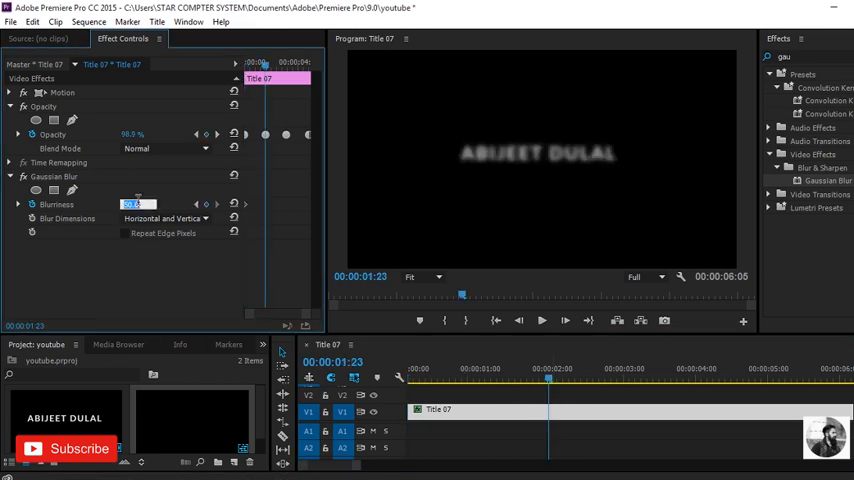
pyautogui.write('0.0')
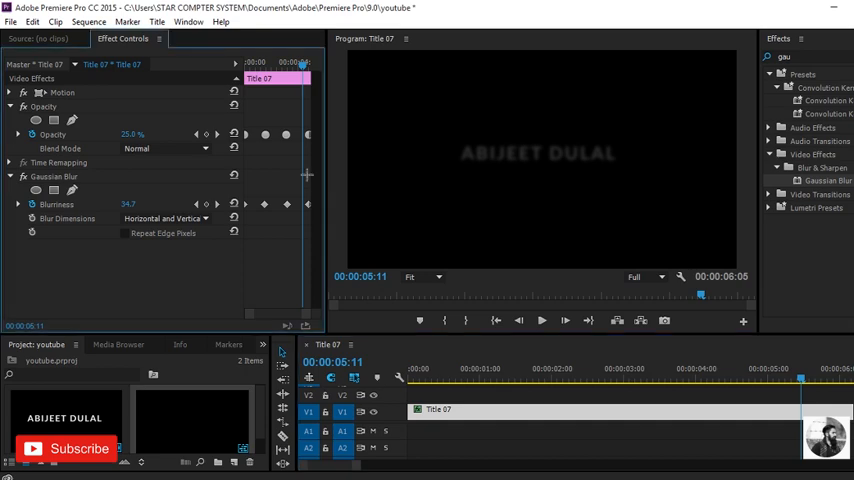
# Set the Blurriness keyframes to Bezier interpolation
pyautogui.rightClick(287, 204)
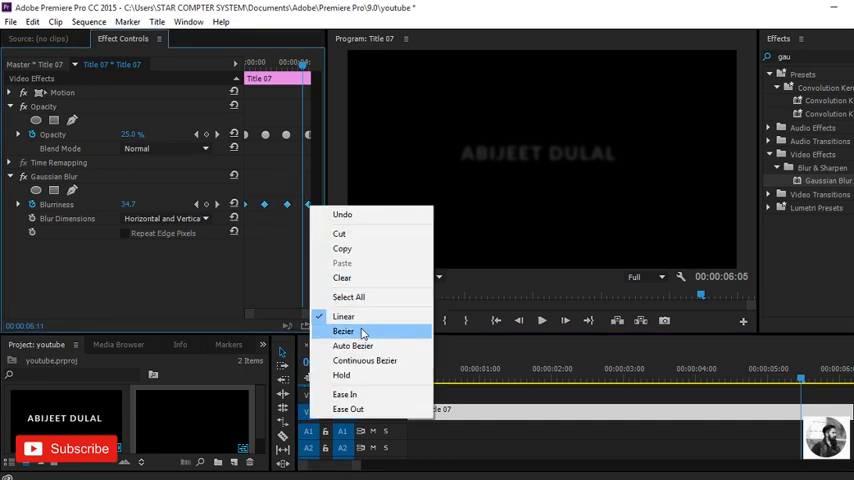
pyautogui.click(344, 331)
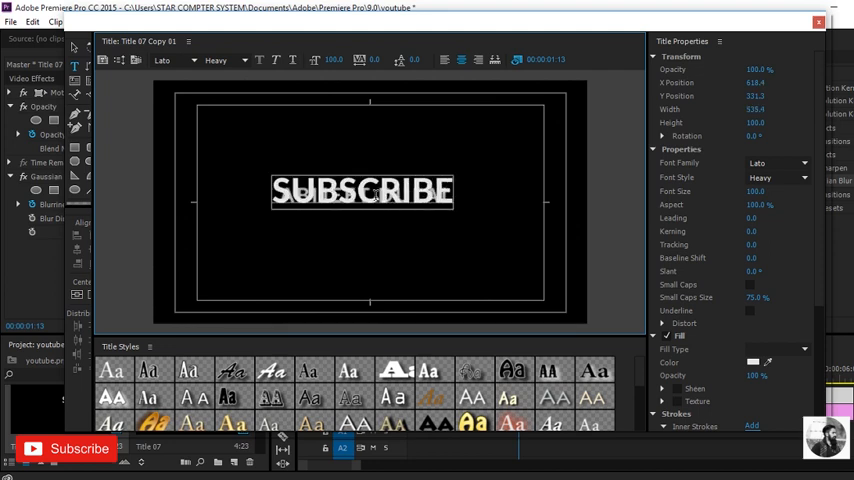
# Duplicate the title and retype the copy as 'SUBSCRIBE MORE' on track V2
pyautogui.write('MO')
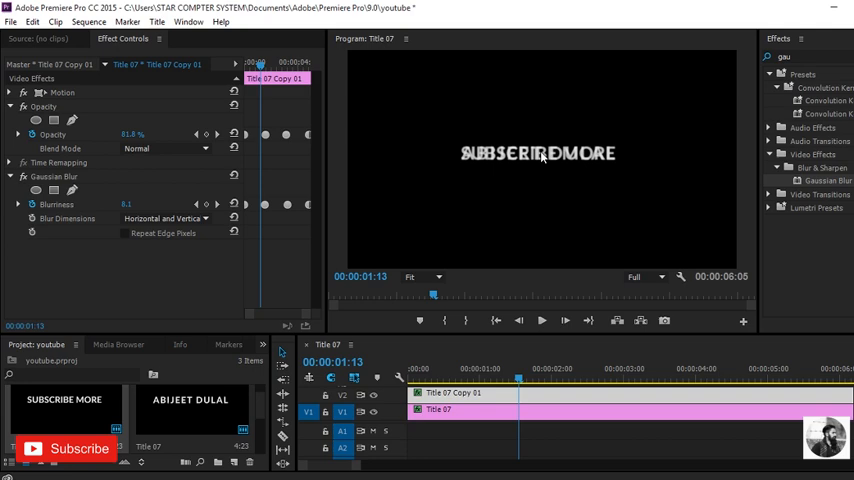
pyautogui.moveTo(13, 95)
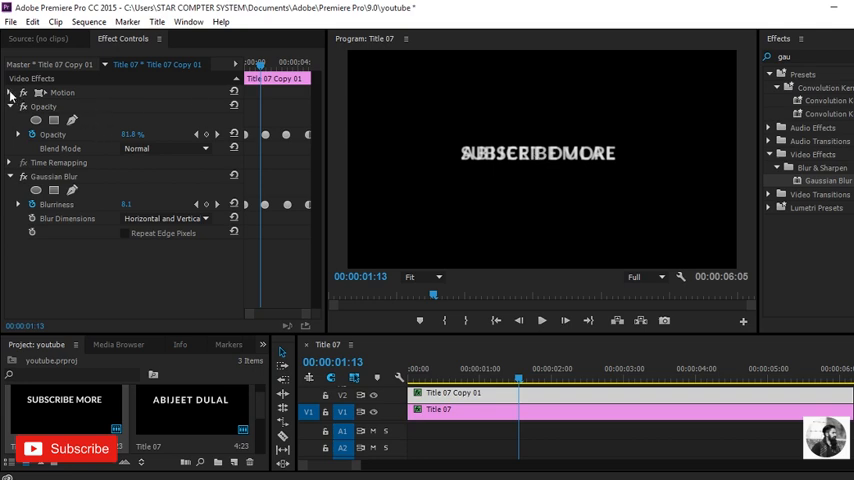
# Scale the V2 copy to 35.4 at position 641, 405 and preview both lines
pyautogui.click(11, 92)
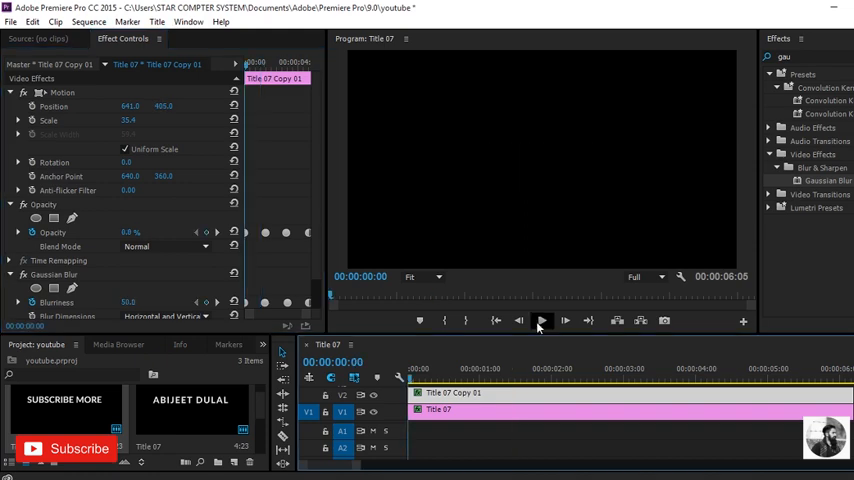
pyautogui.click(542, 320)
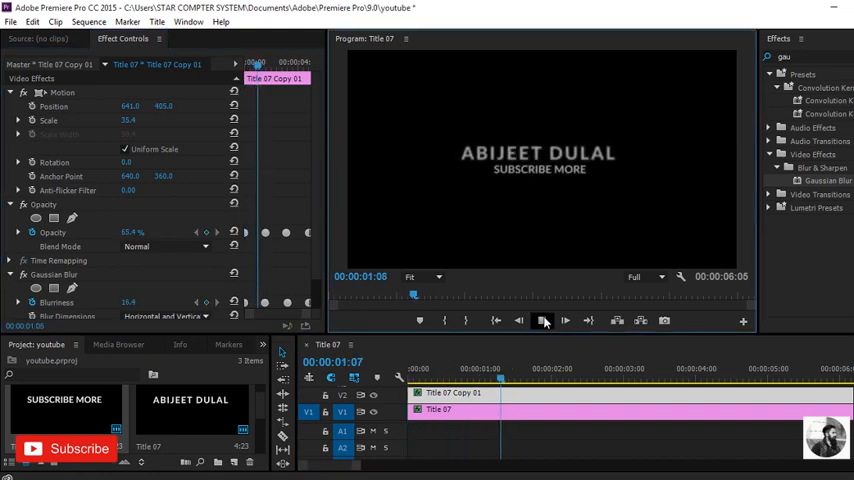